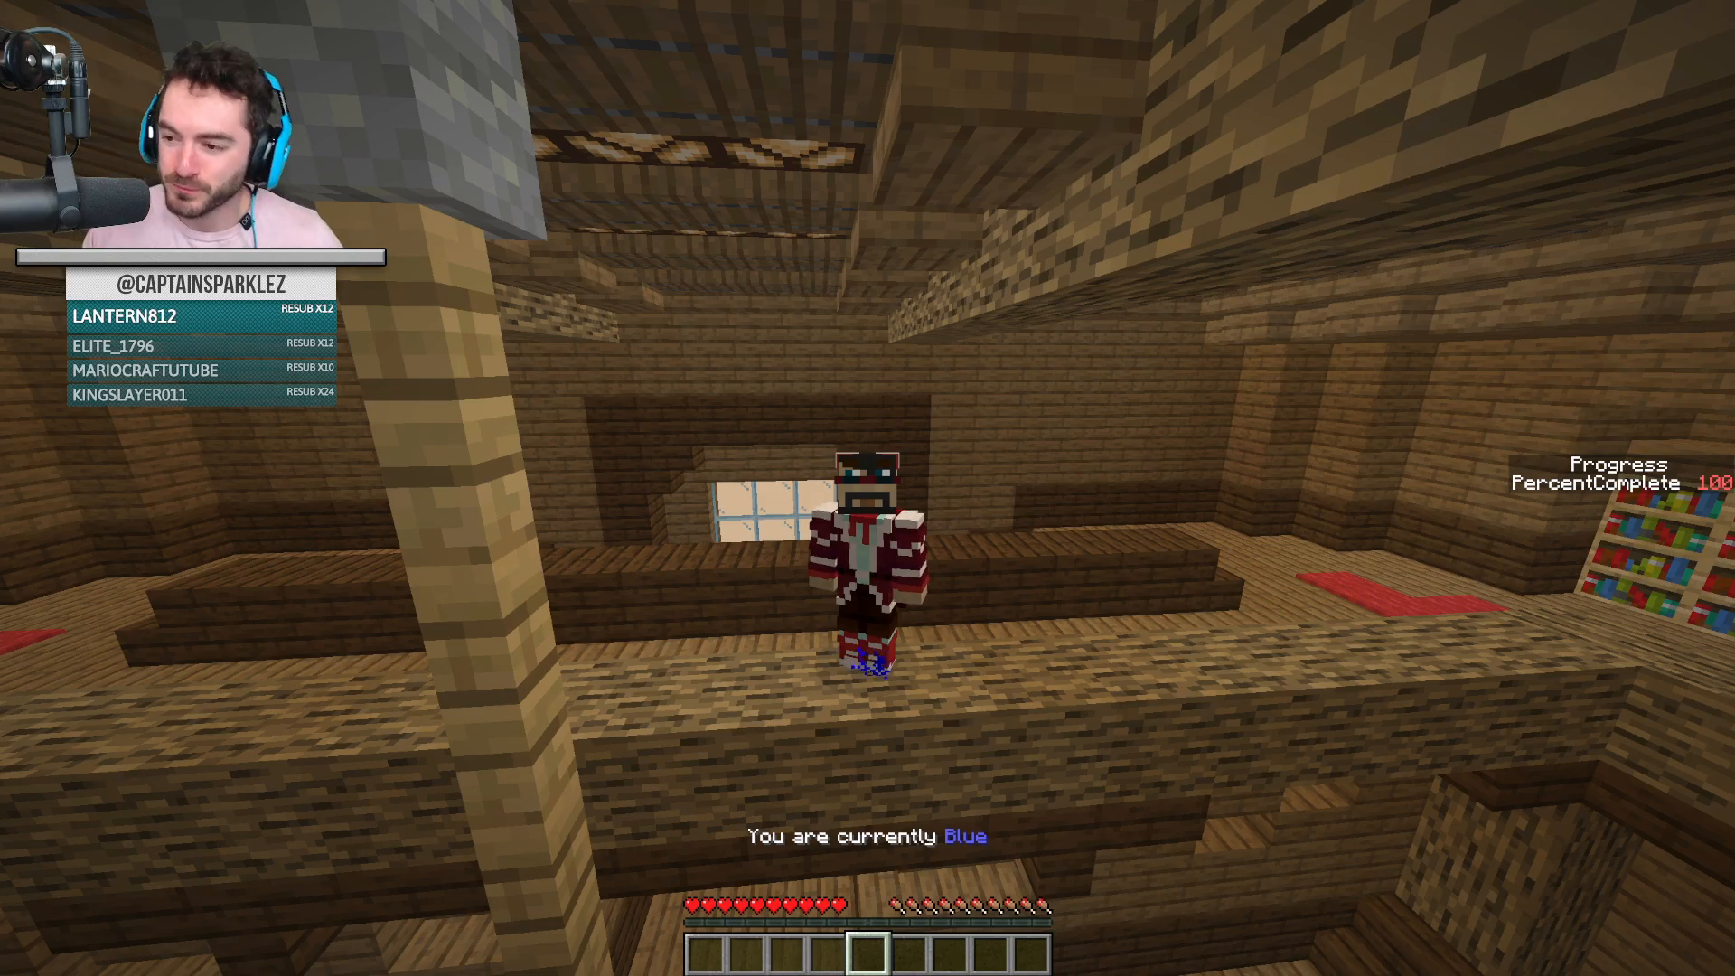
Step: Pause the custom map with Esc so the game menu appears
{"action": "key", "text": "Escape"}
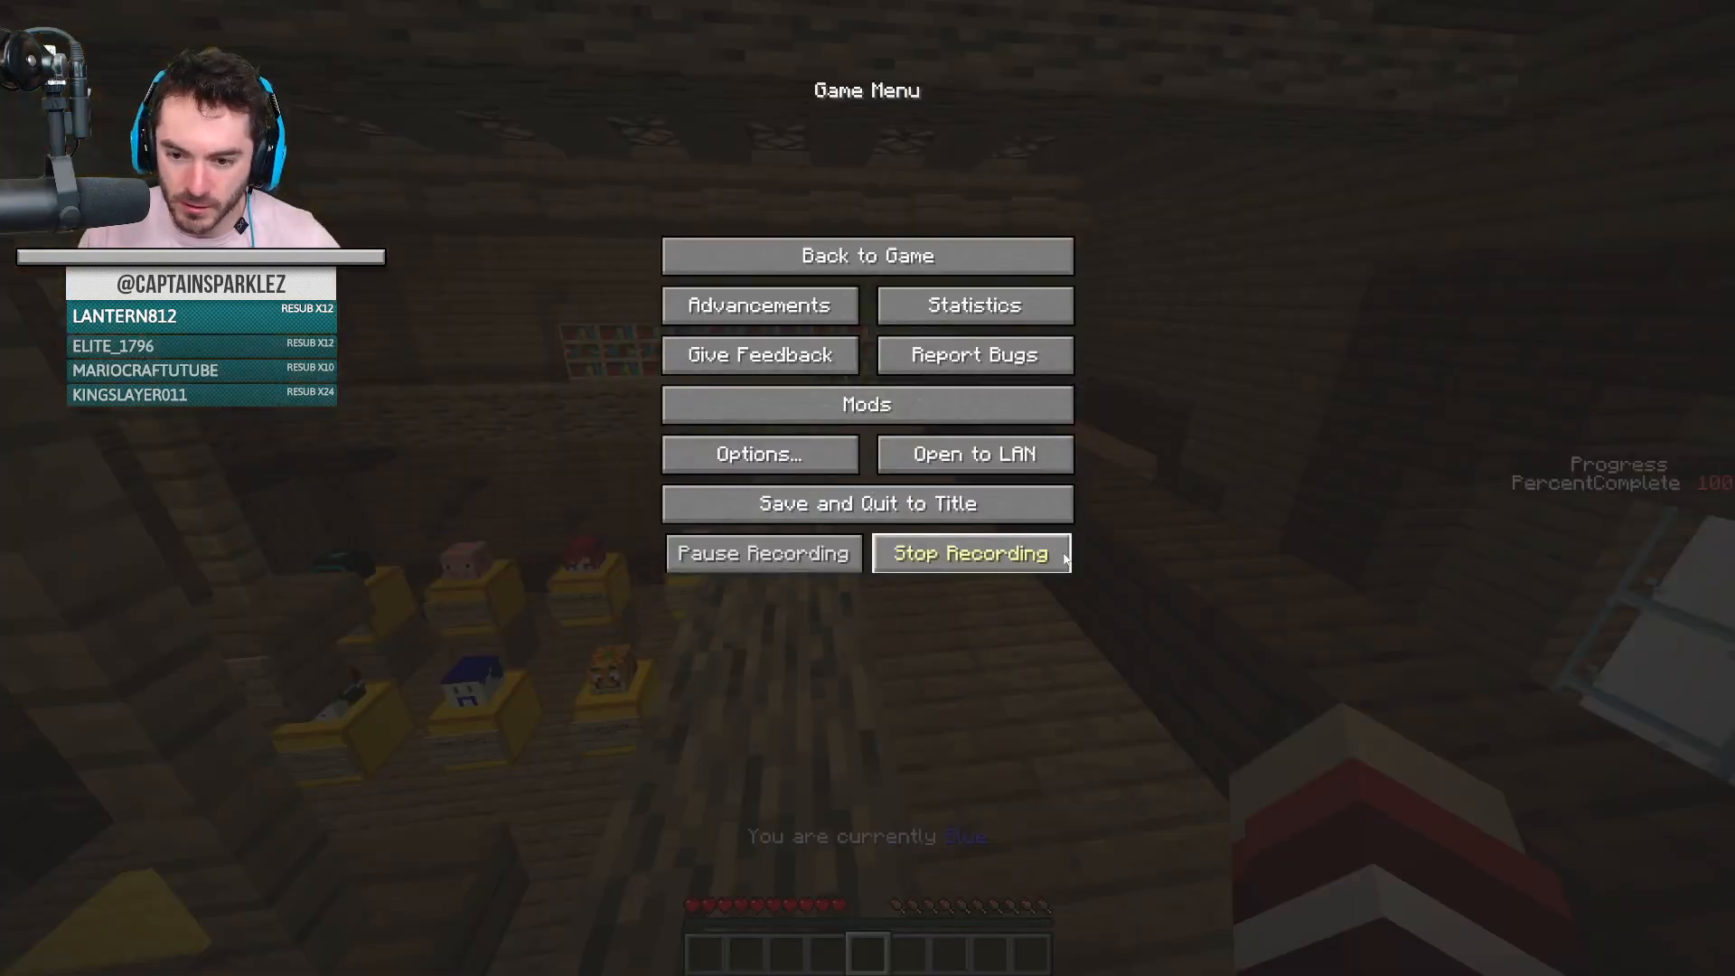
Step: Browse the video settings' Quality section, then close them and resume playing
{"action": "left_click", "coordinate": [759, 453]}
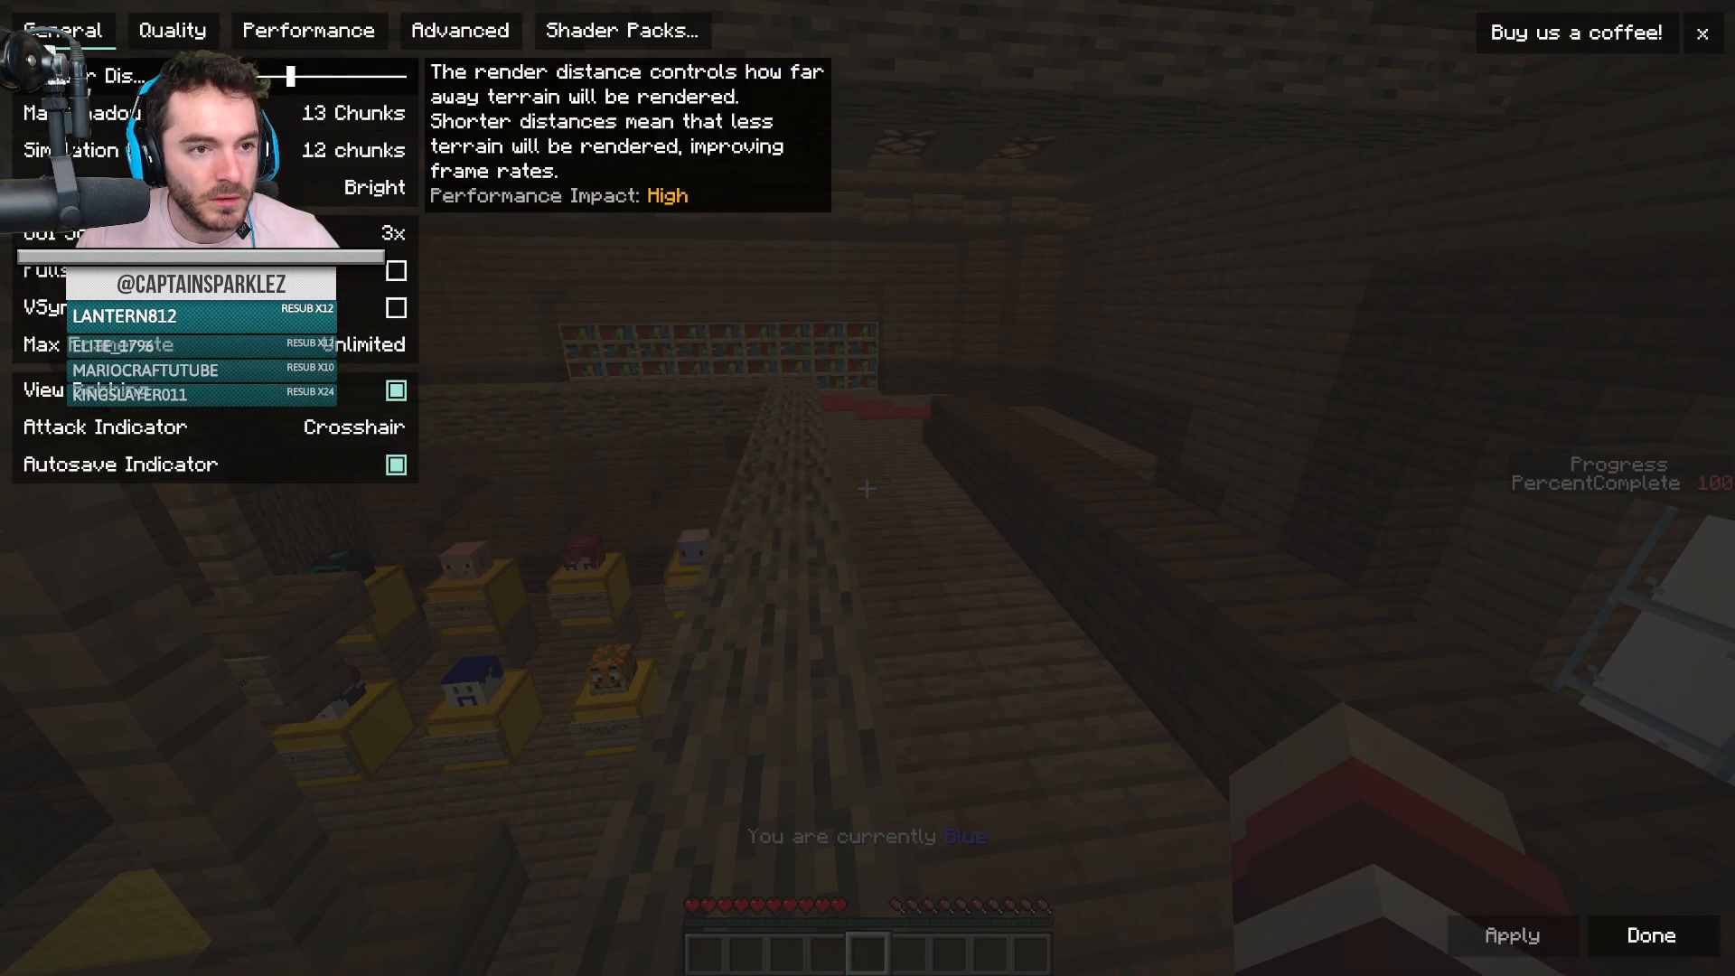
{"action": "left_click", "coordinate": [174, 31]}
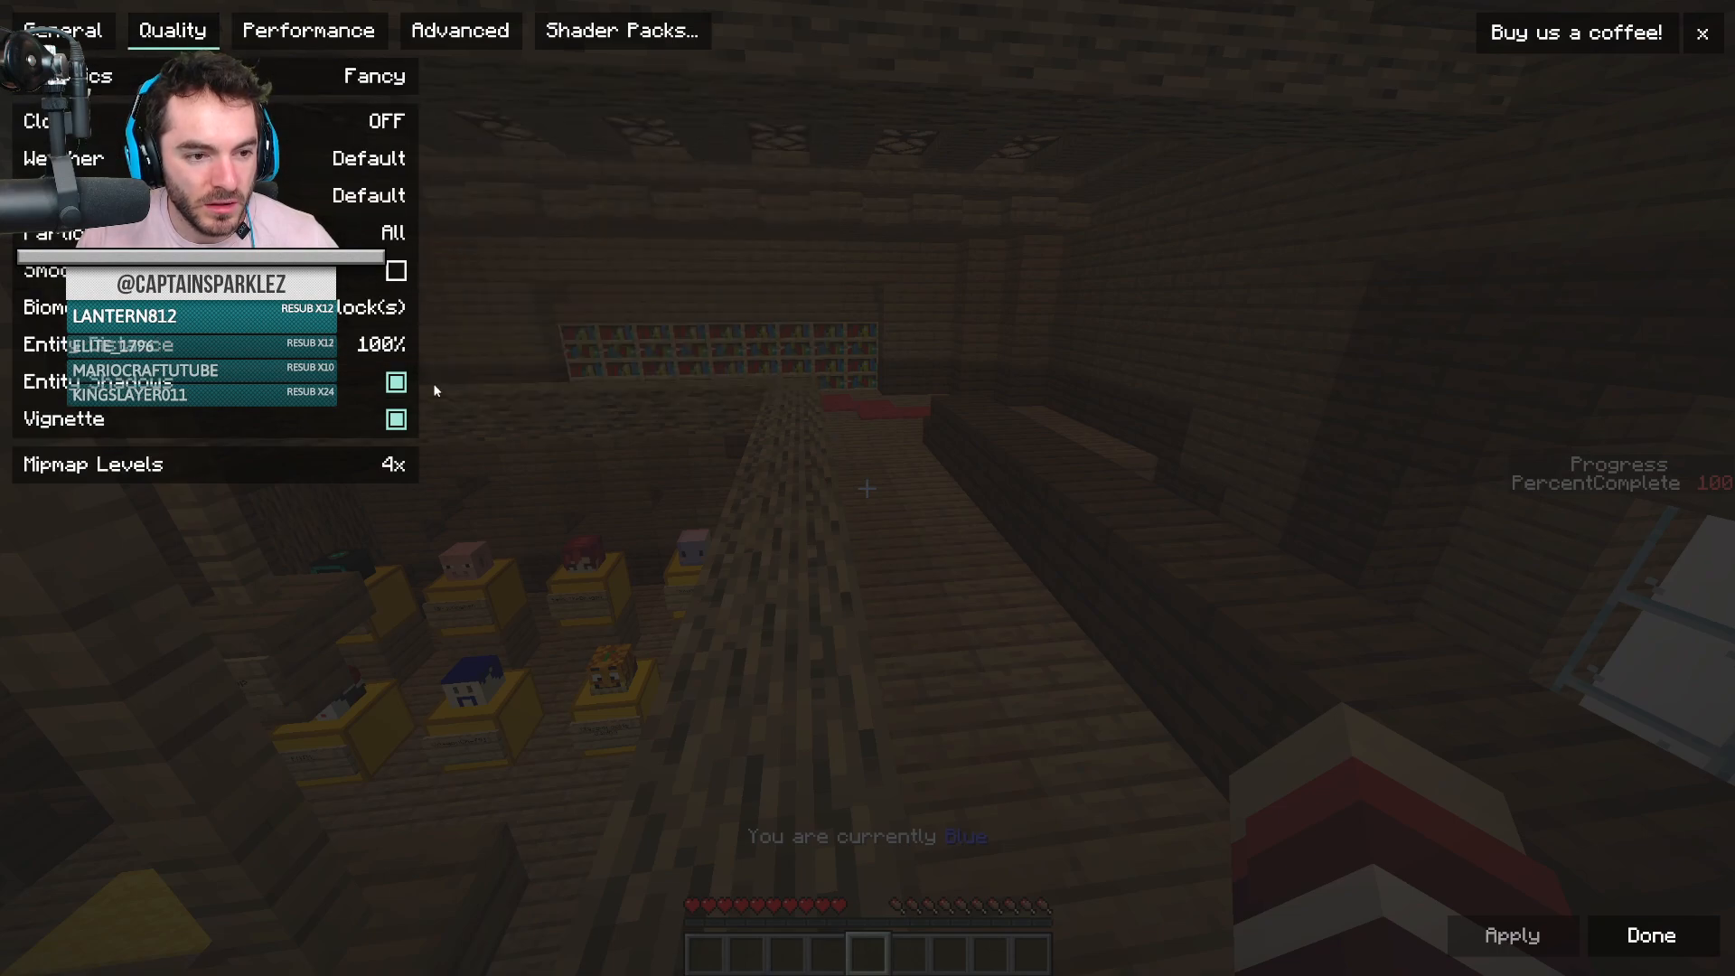
{"action": "left_click", "coordinate": [396, 271]}
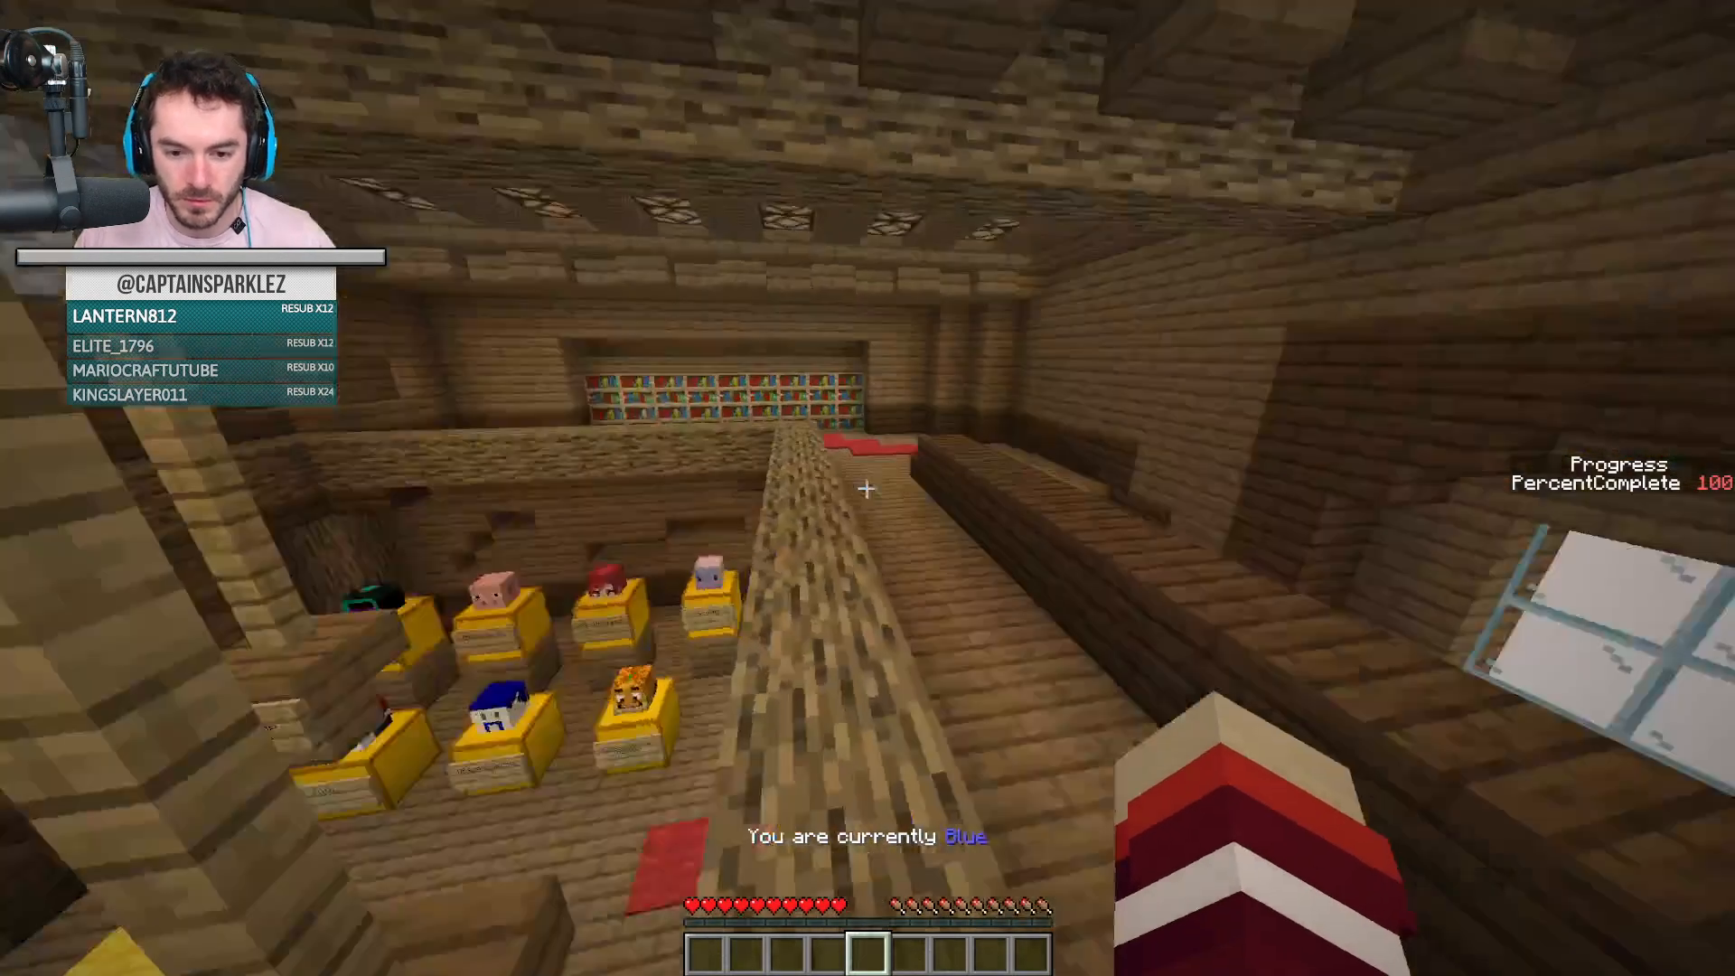
{"action": "mouse_move", "coordinate": [867, 488]}
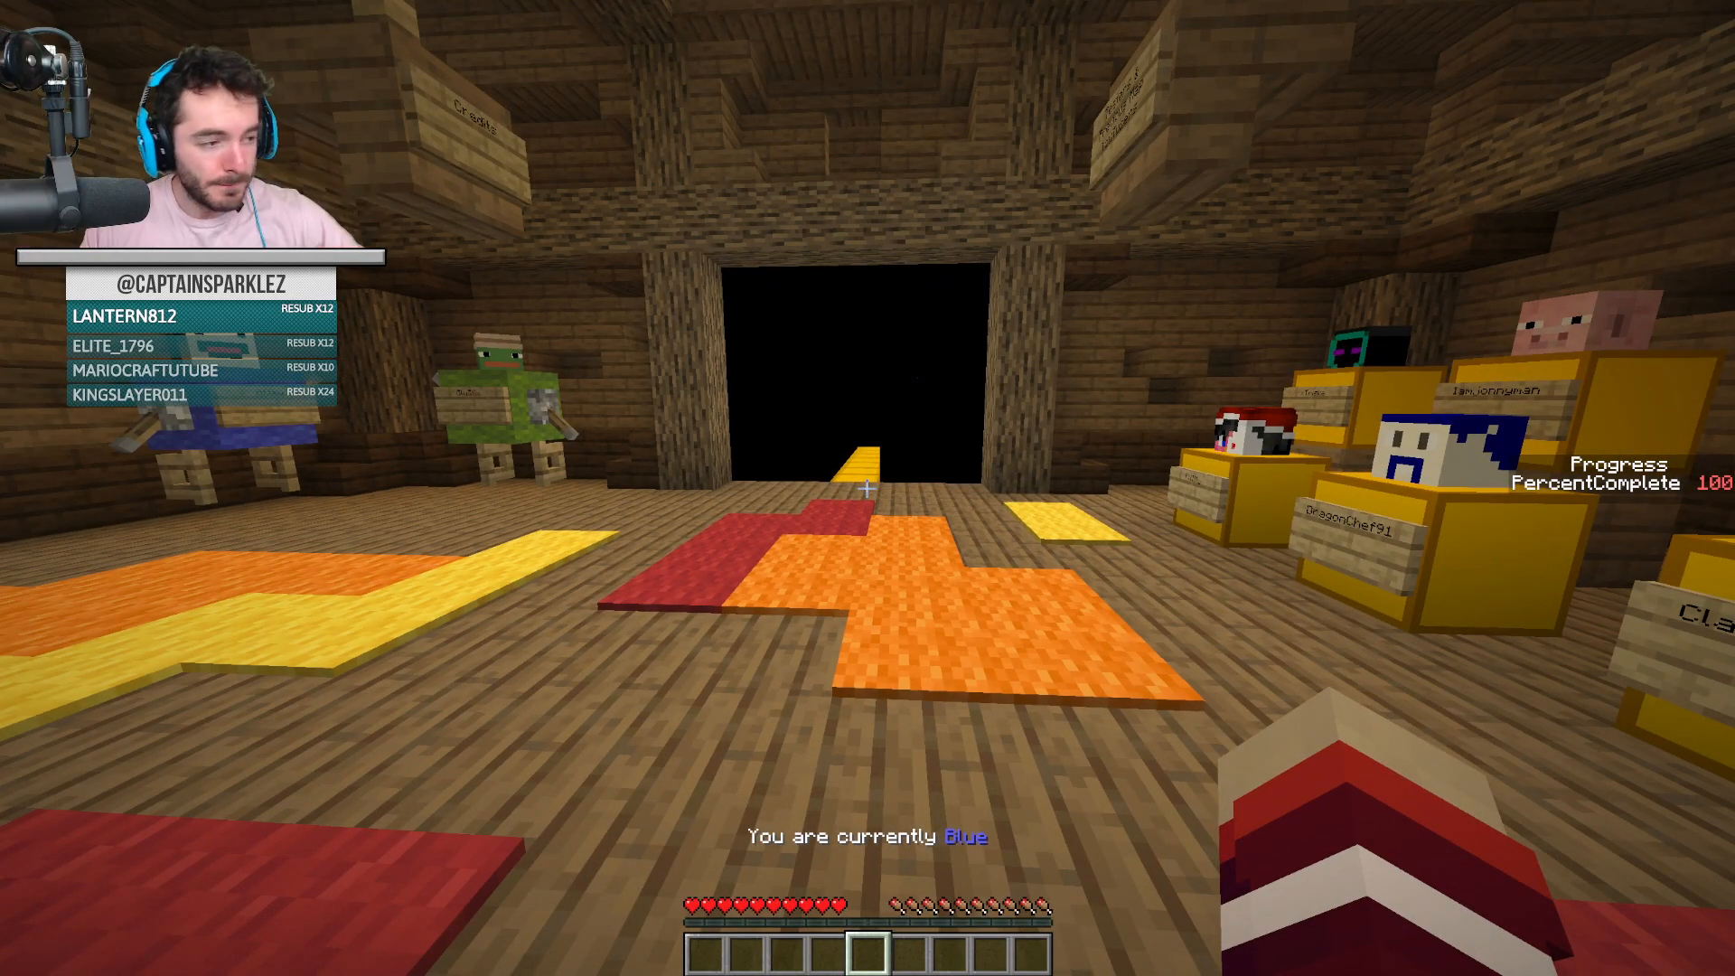
Step: Pause the game again after walking toward the room's exit
{"action": "key", "text": "Escape"}
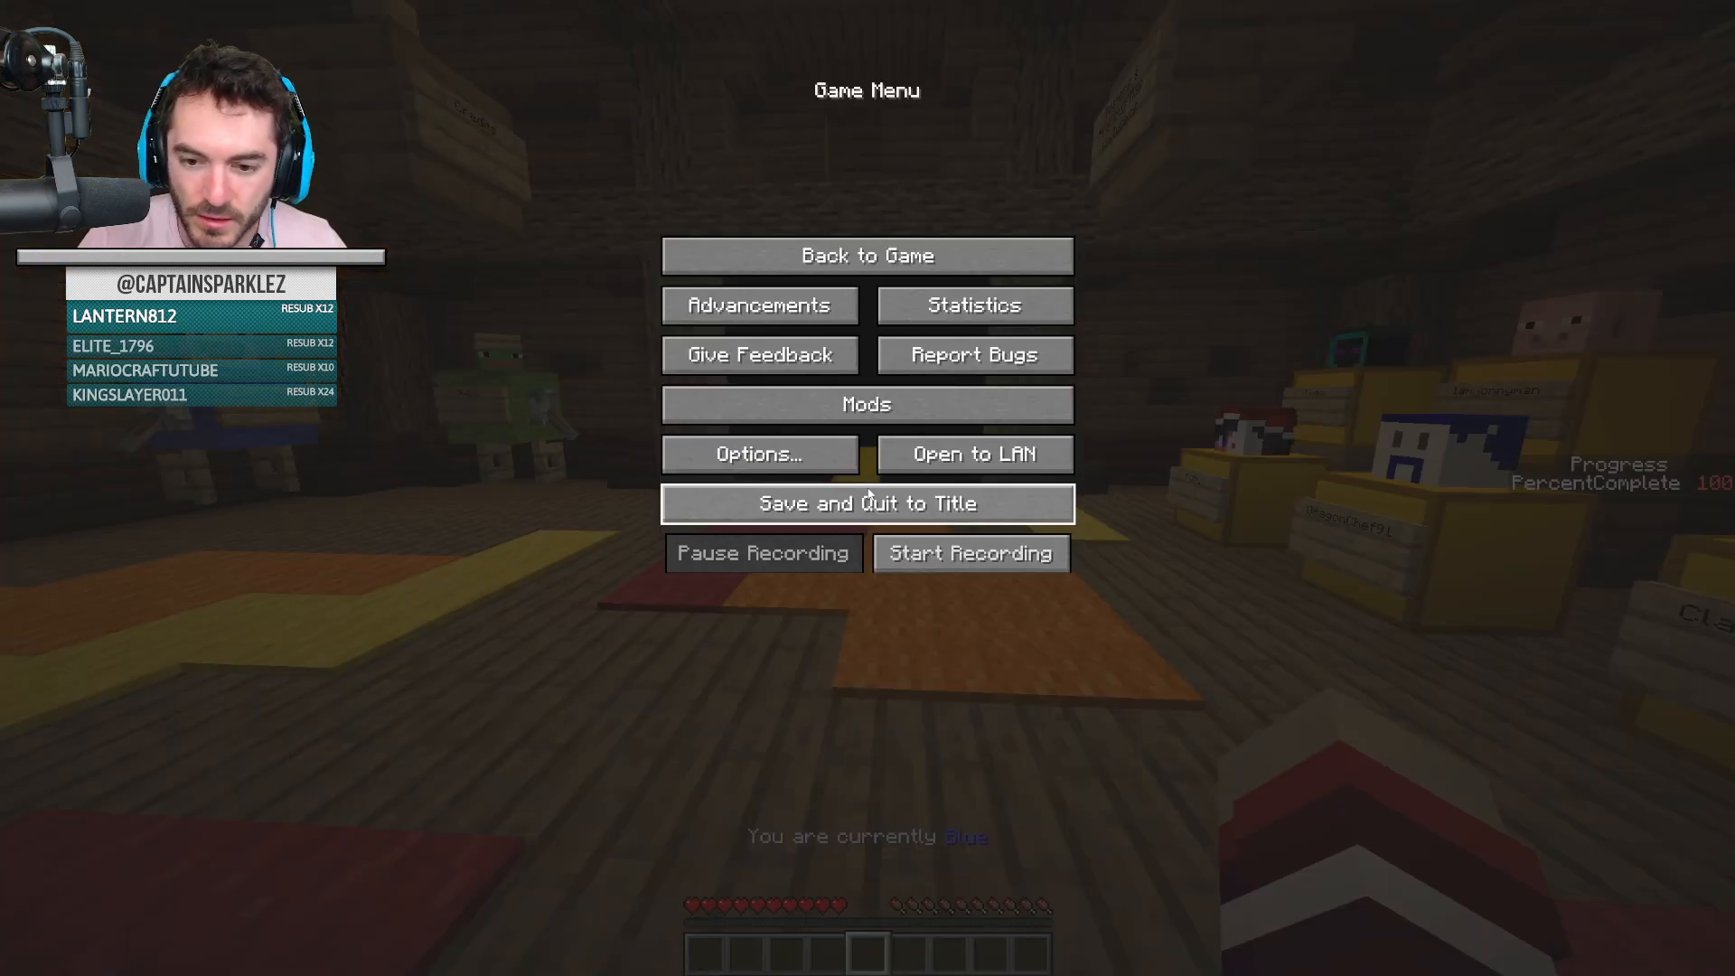
Step: Save and quit the custom map, returning to the title screen
{"action": "left_click", "coordinate": [866, 504]}
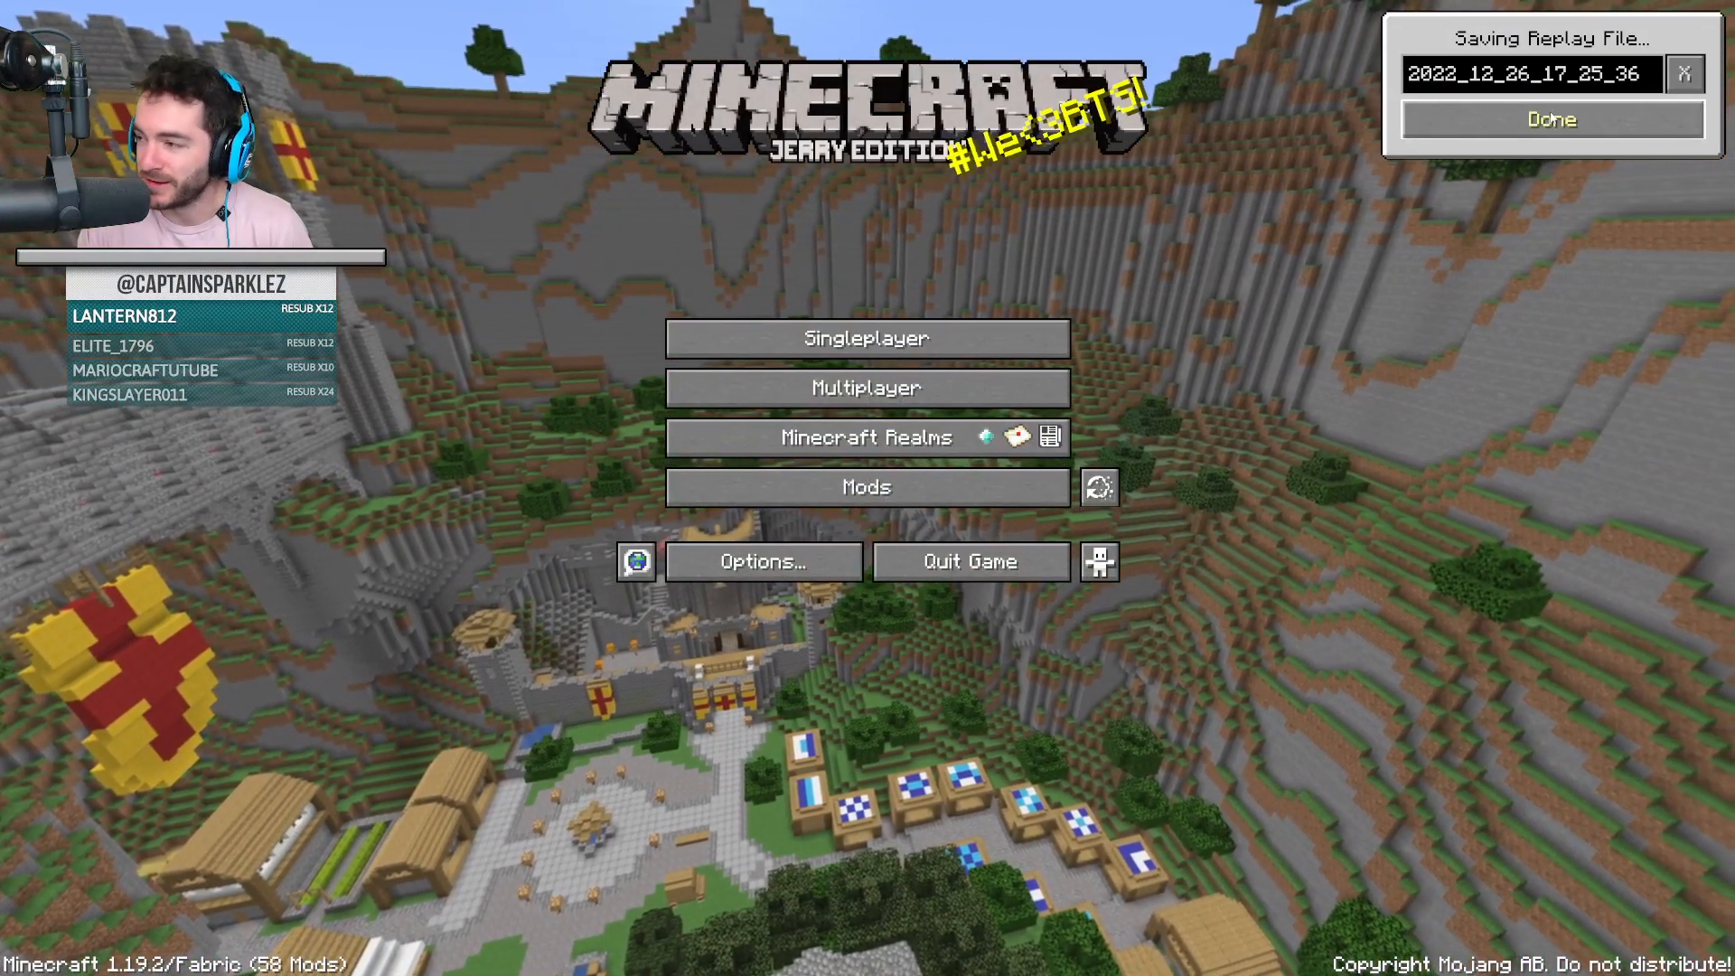
Step: Finish saving the replay file before switching to the Vault Hunters modpack
{"action": "left_click", "coordinate": [1549, 119]}
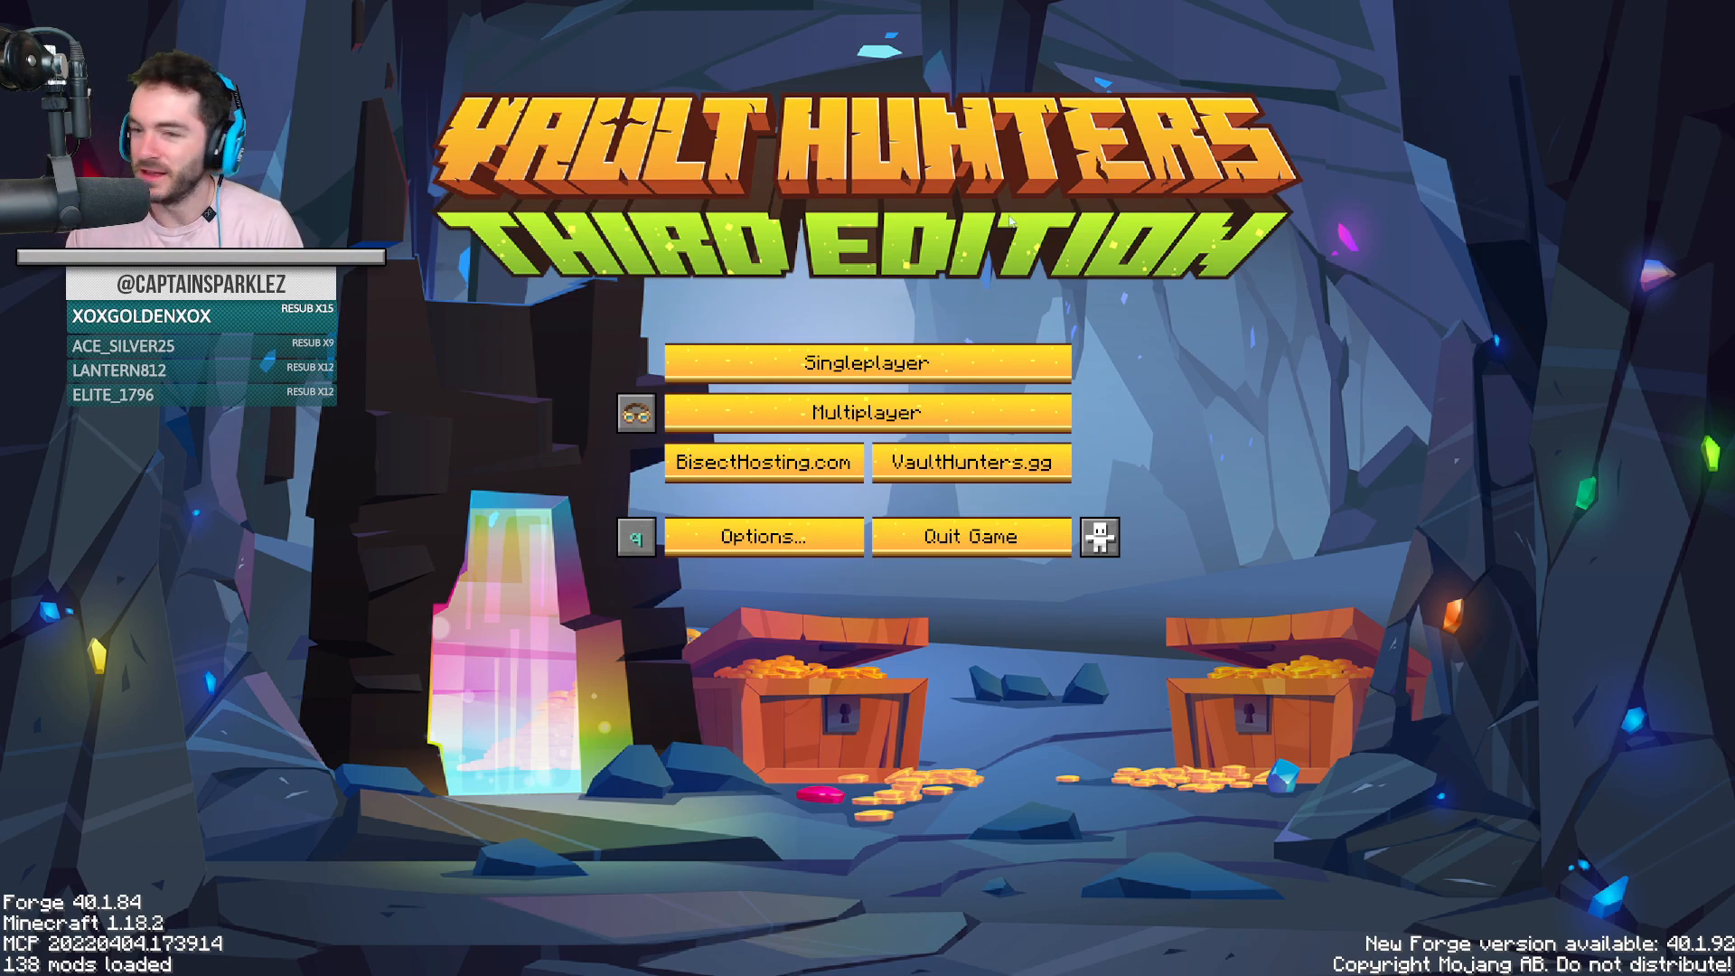
Step: Join the Vault Hunters server from the multiplayer list and load into the base
{"action": "left_click", "coordinate": [865, 412]}
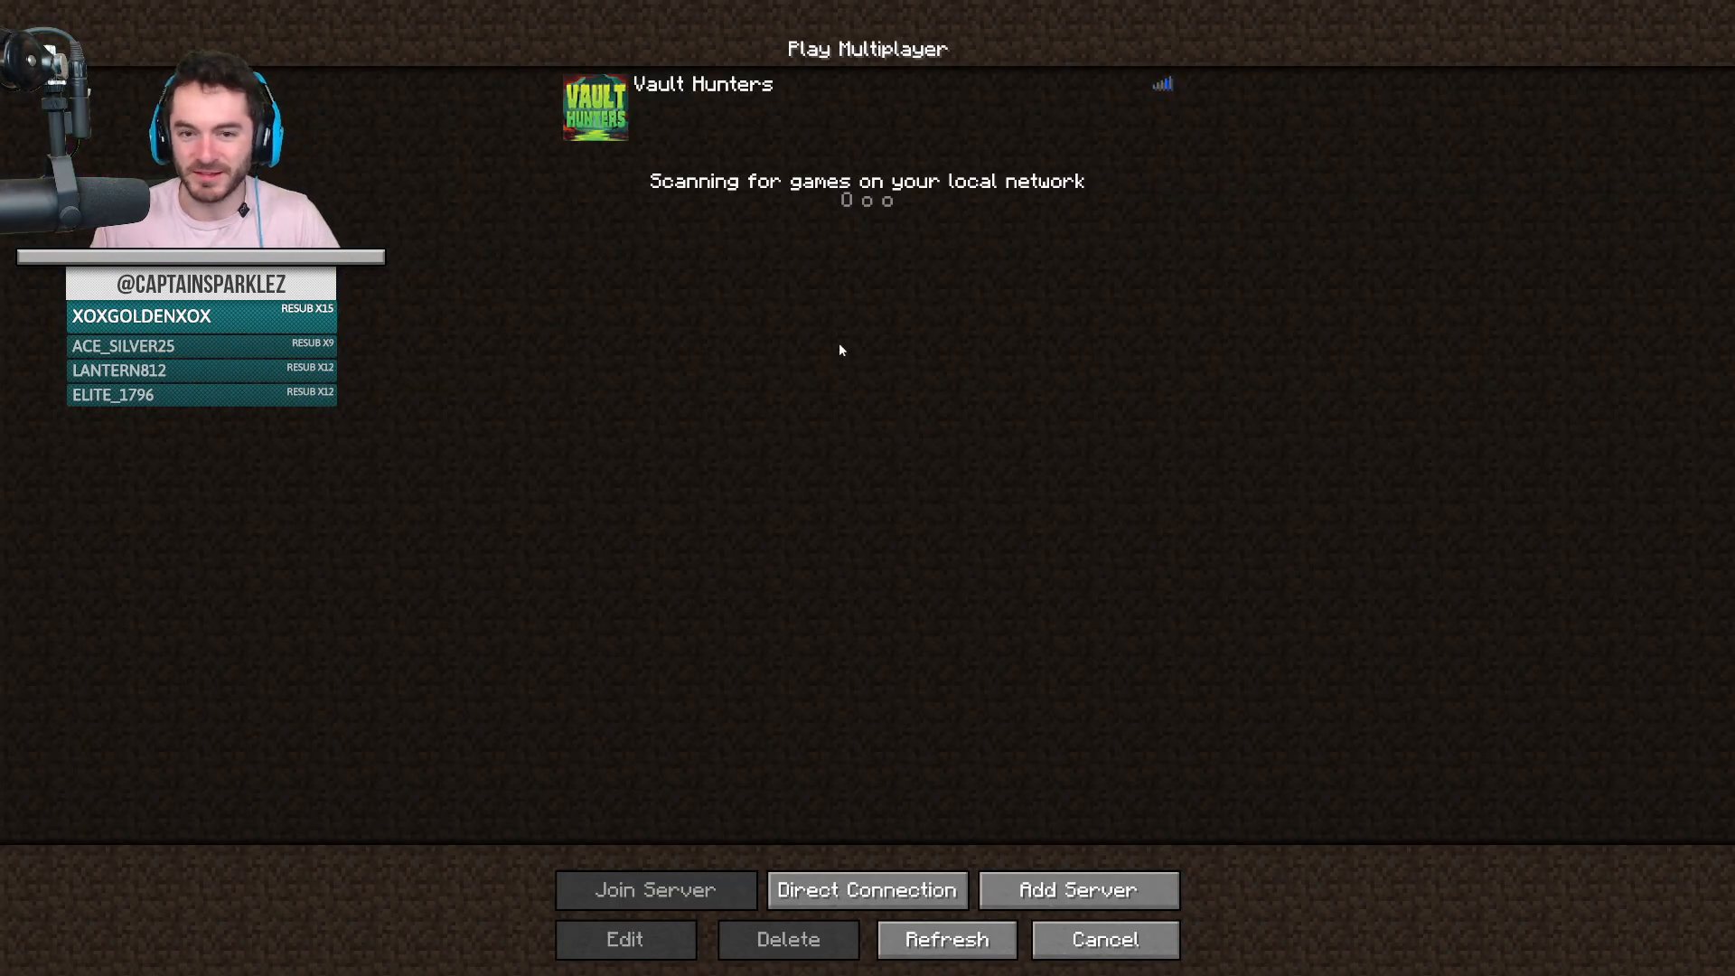
{"action": "left_click", "coordinate": [655, 889]}
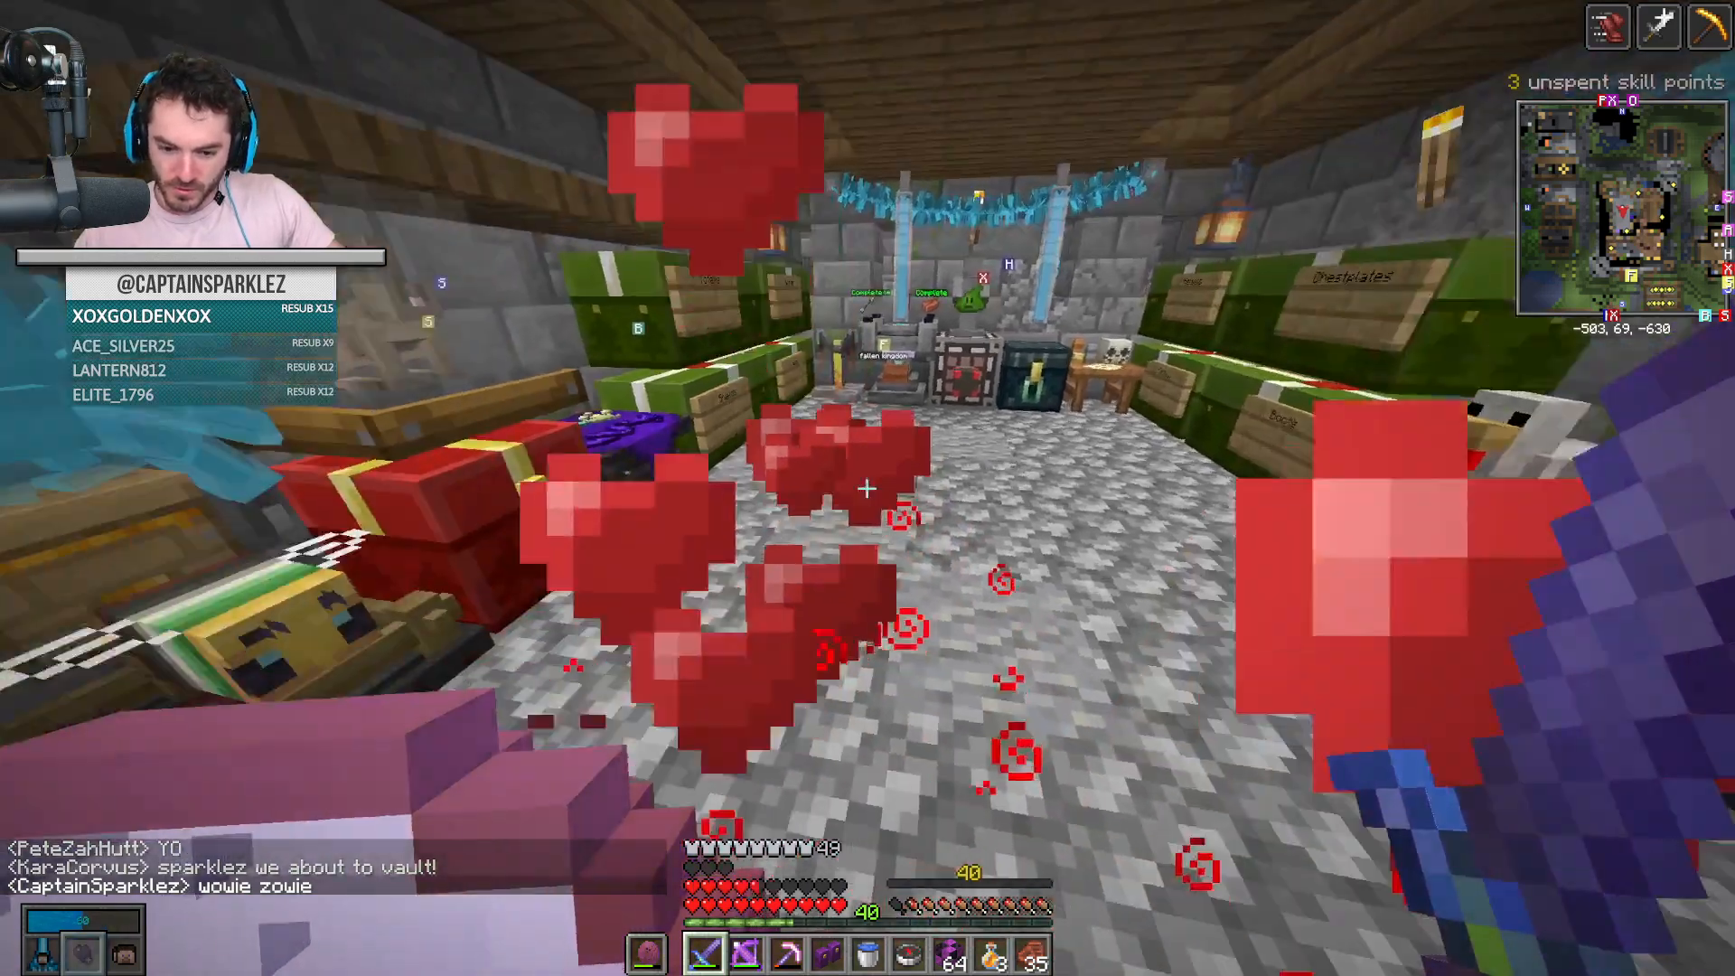
Step: Inspect equipped gear, search base storage for '#dep', then close the storage screen
{"action": "key", "text": "e"}
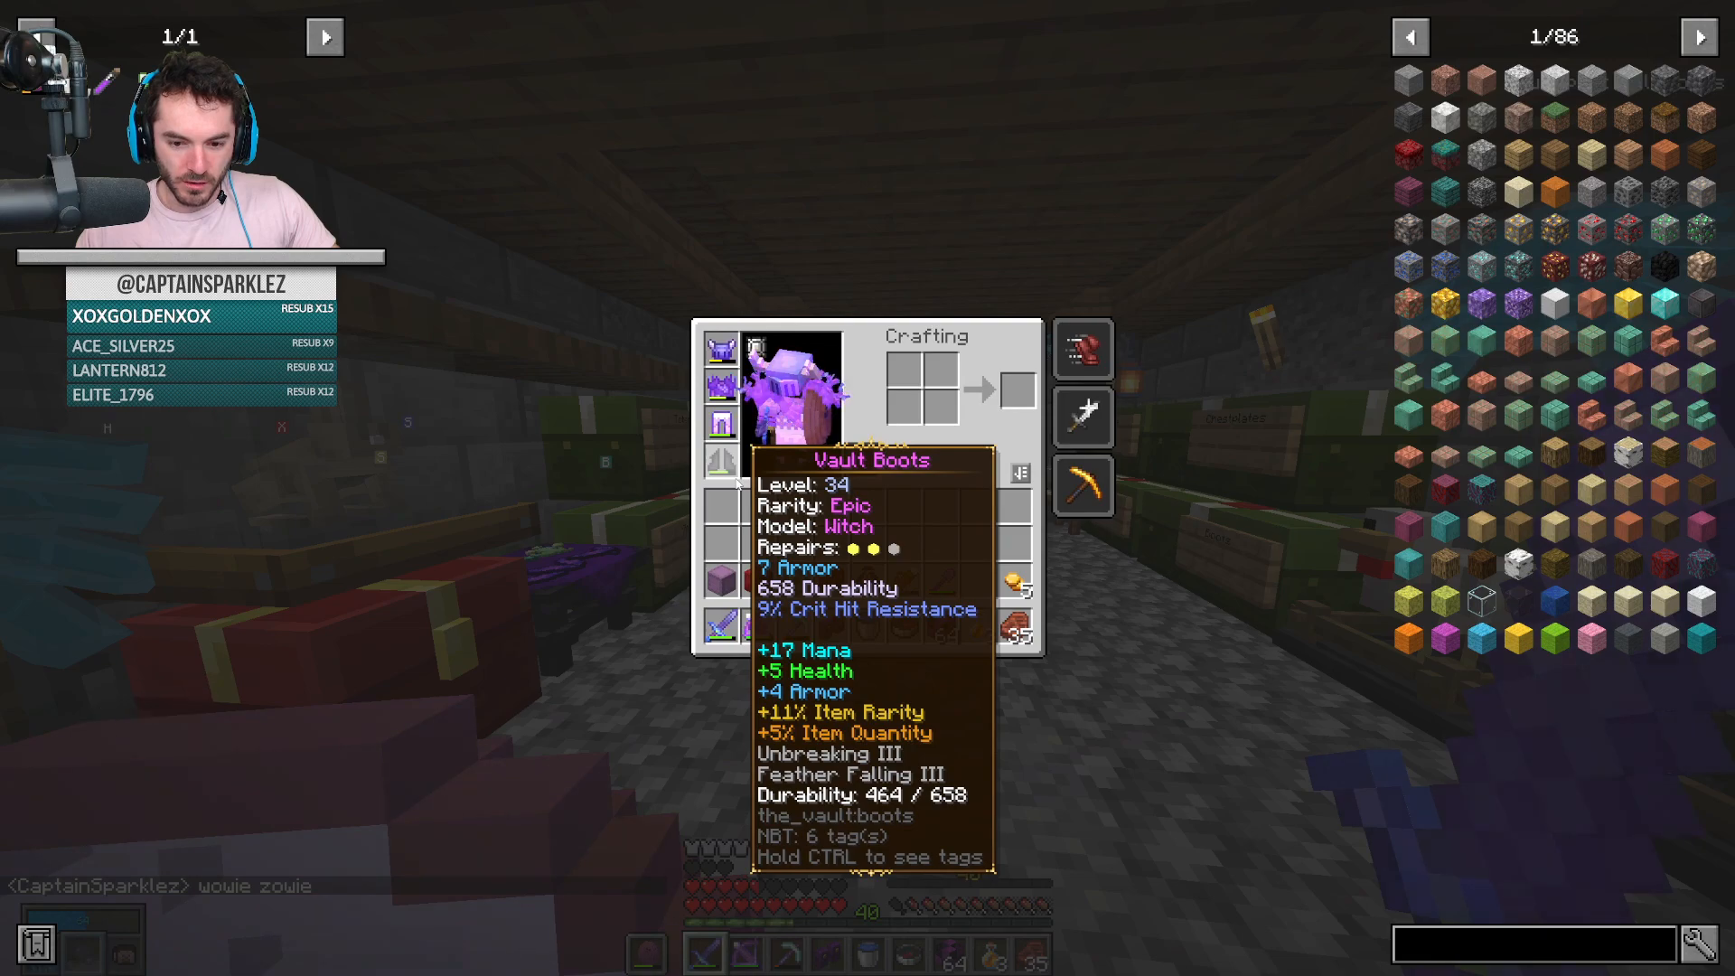
{"action": "mouse_move", "coordinate": [721, 347]}
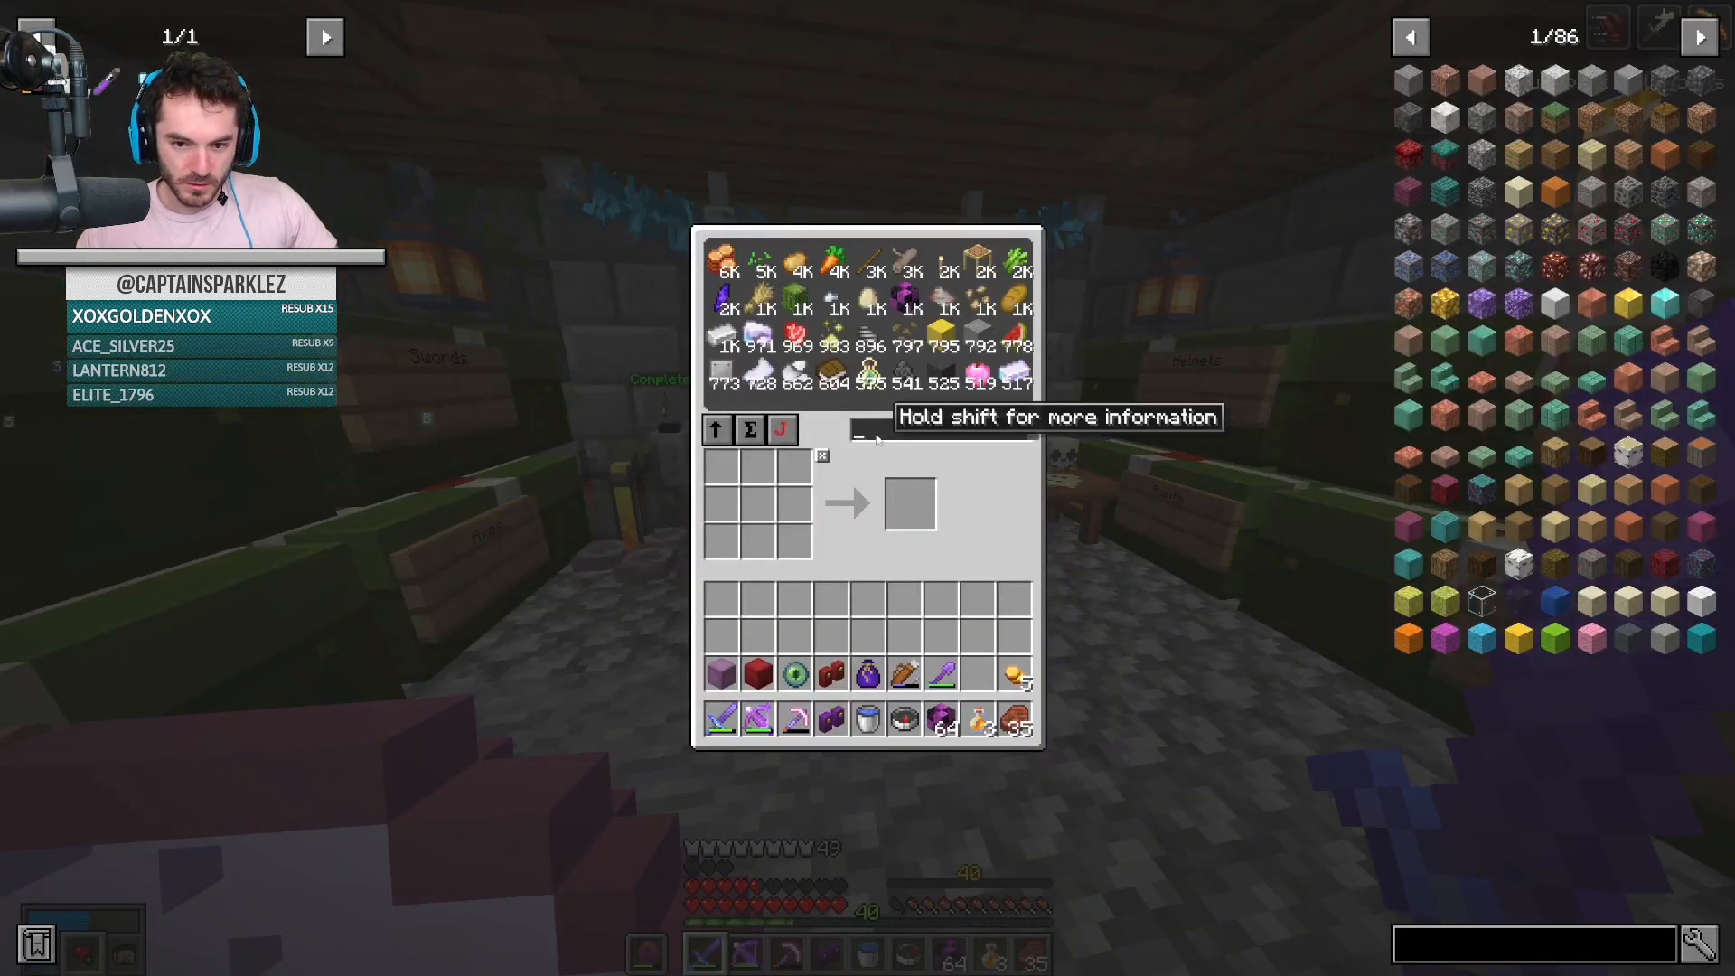
{"action": "type", "text": "#dep"}
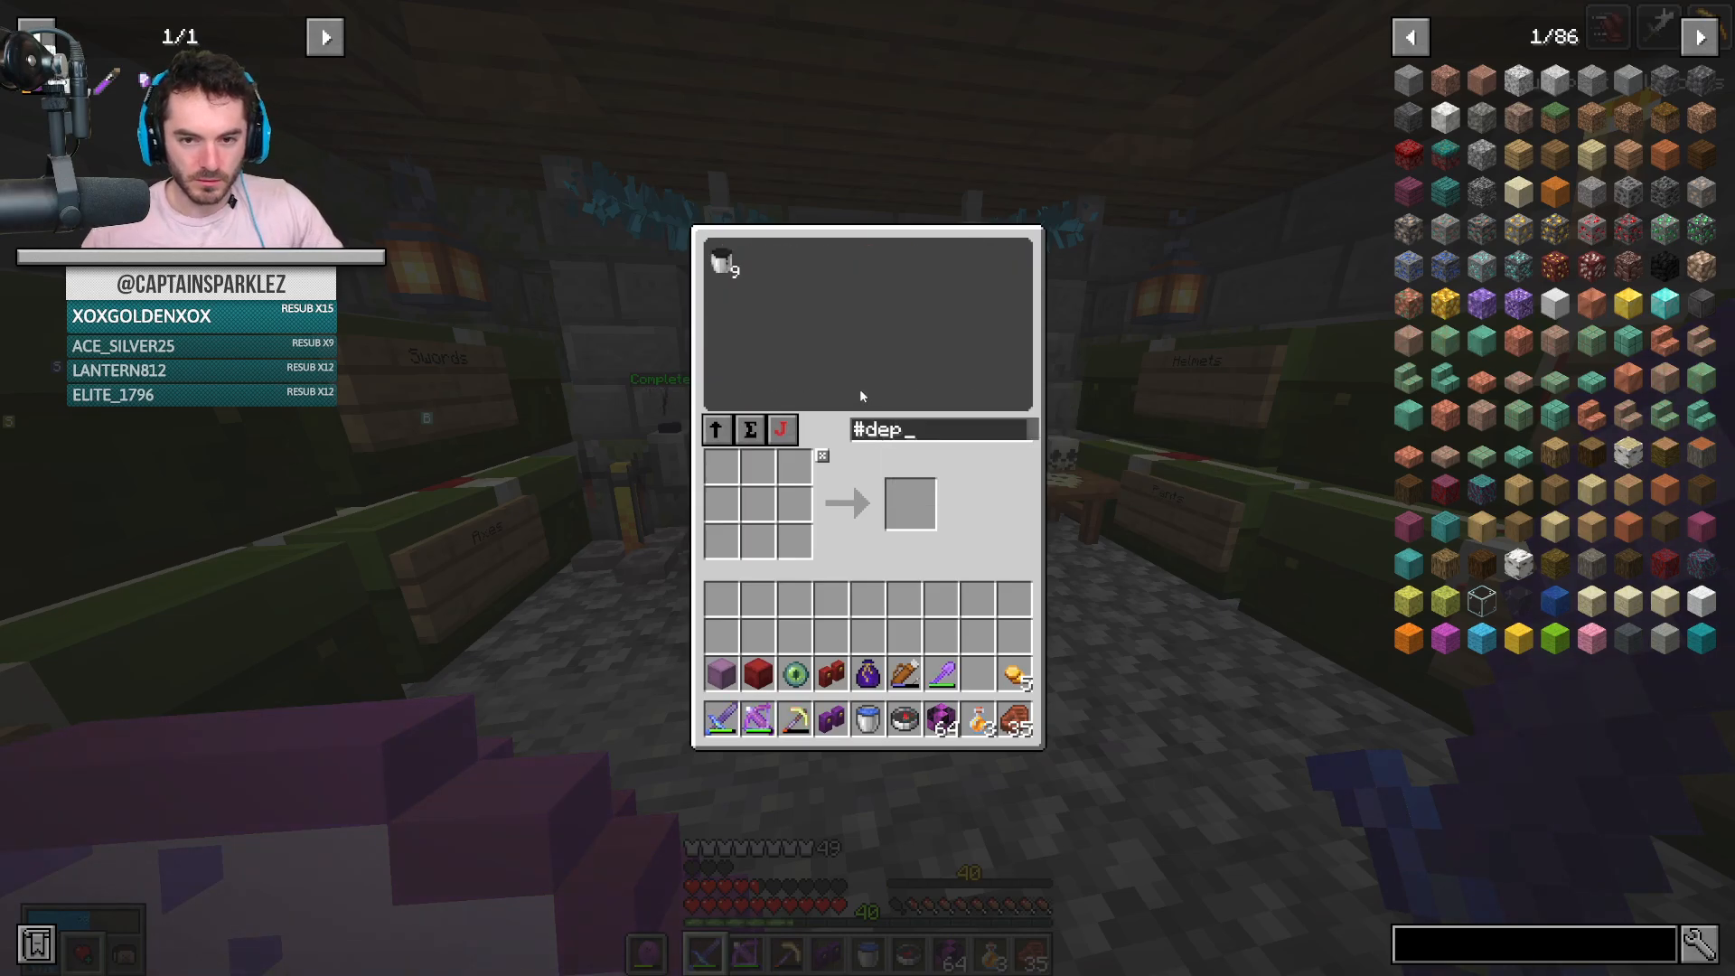
{"action": "key", "text": "Escape"}
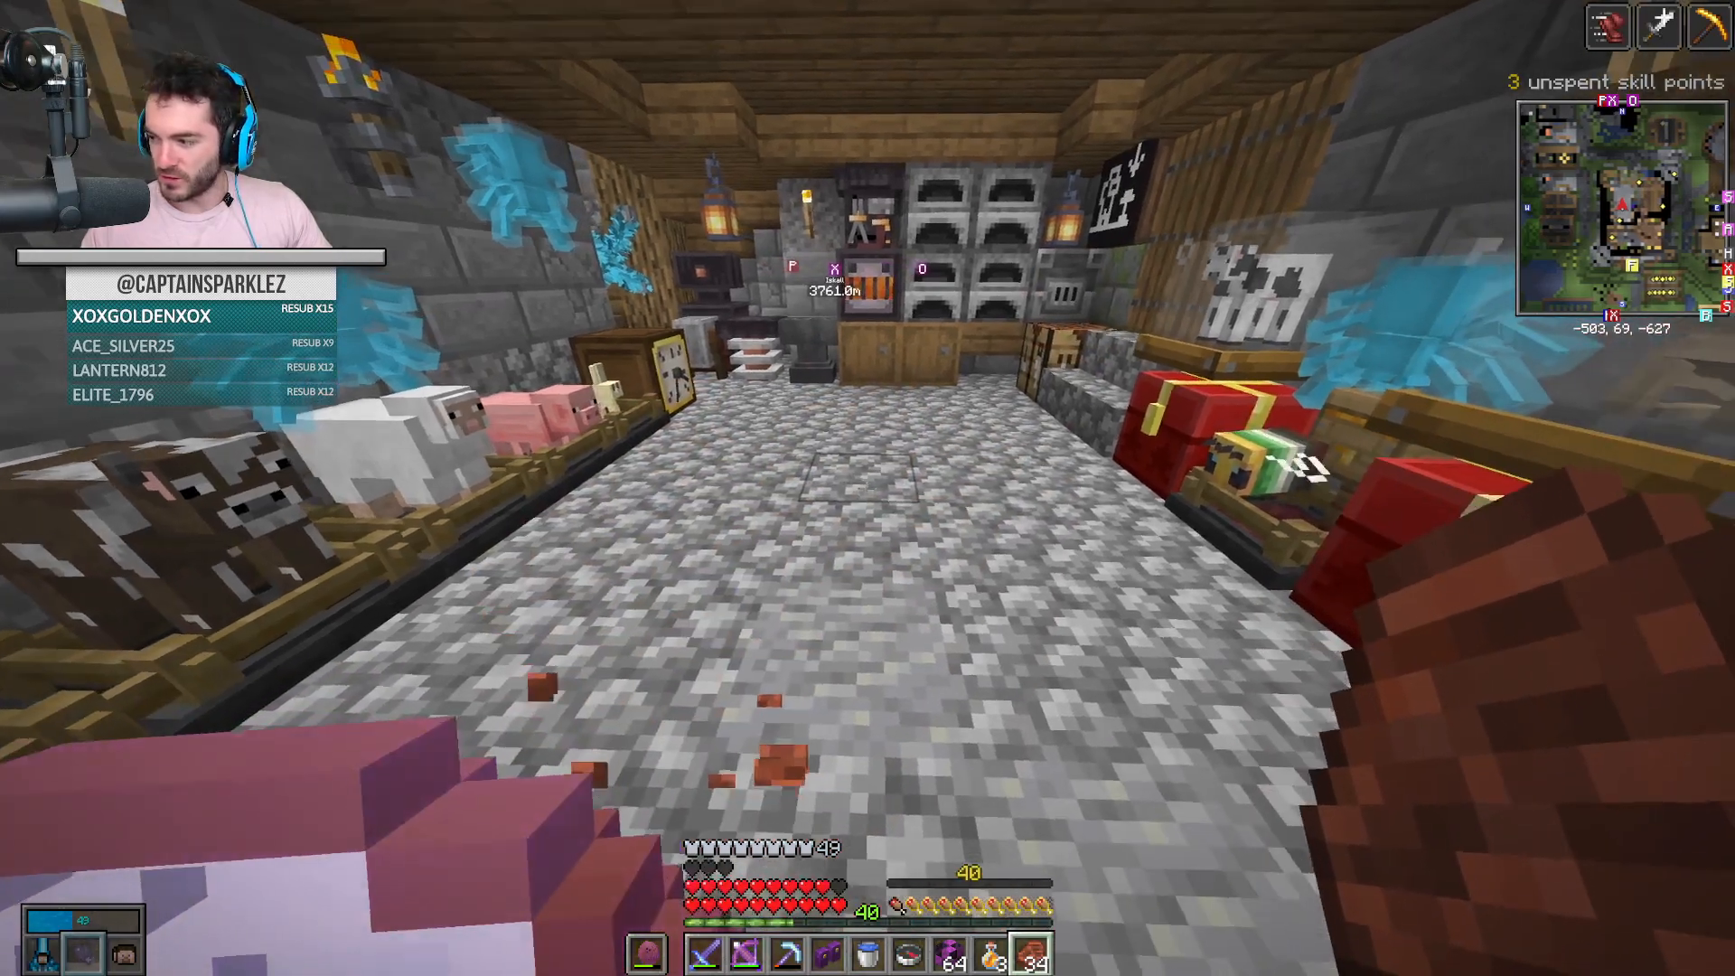
Step: Check the cooked-meat chest by the furnaces, then reopen the inventory at the central chests
{"action": "key", "text": "e"}
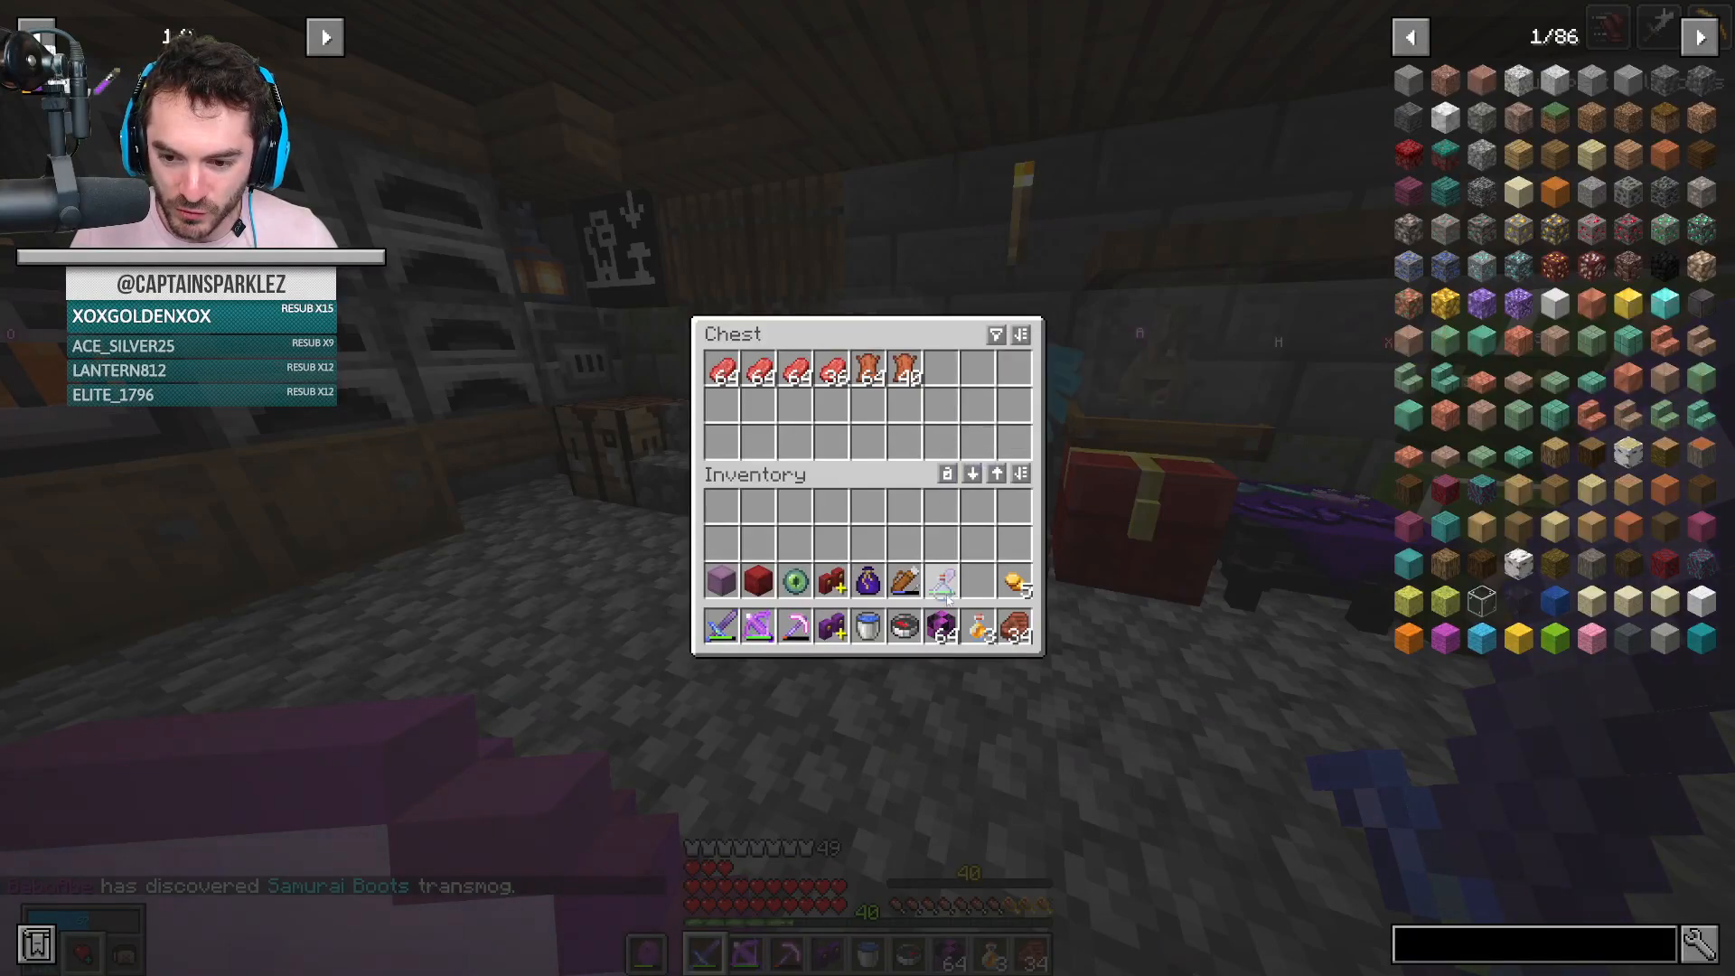
{"action": "key", "text": "Escape"}
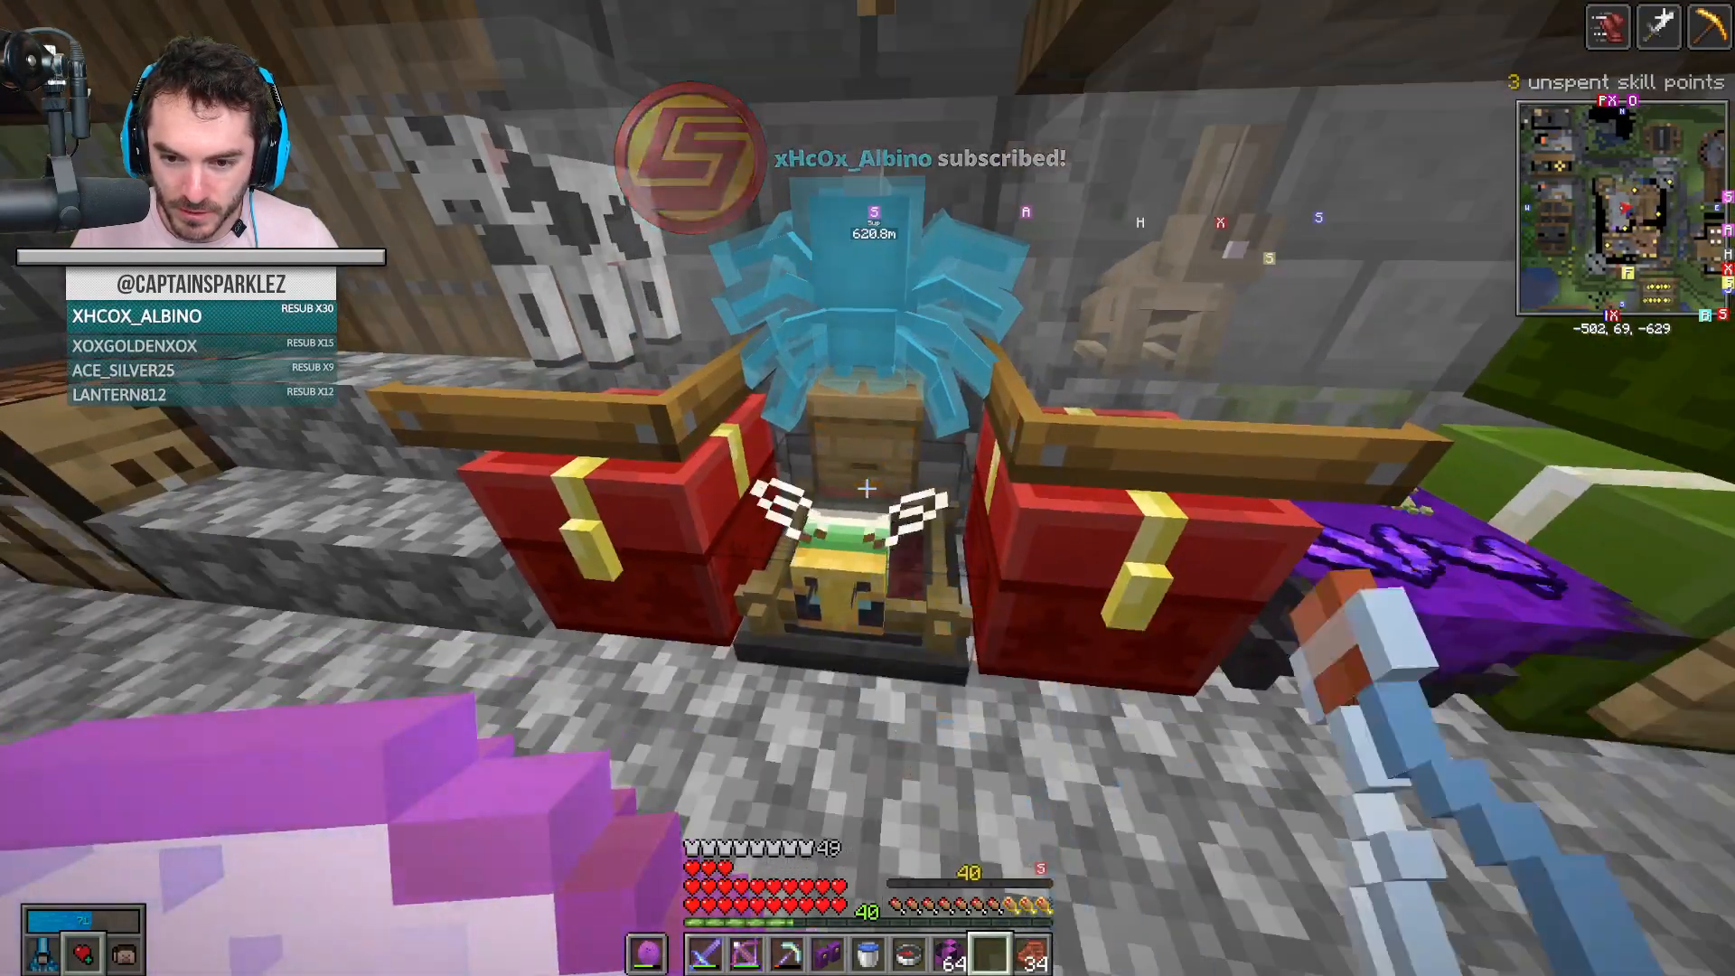
{"action": "key", "text": "e"}
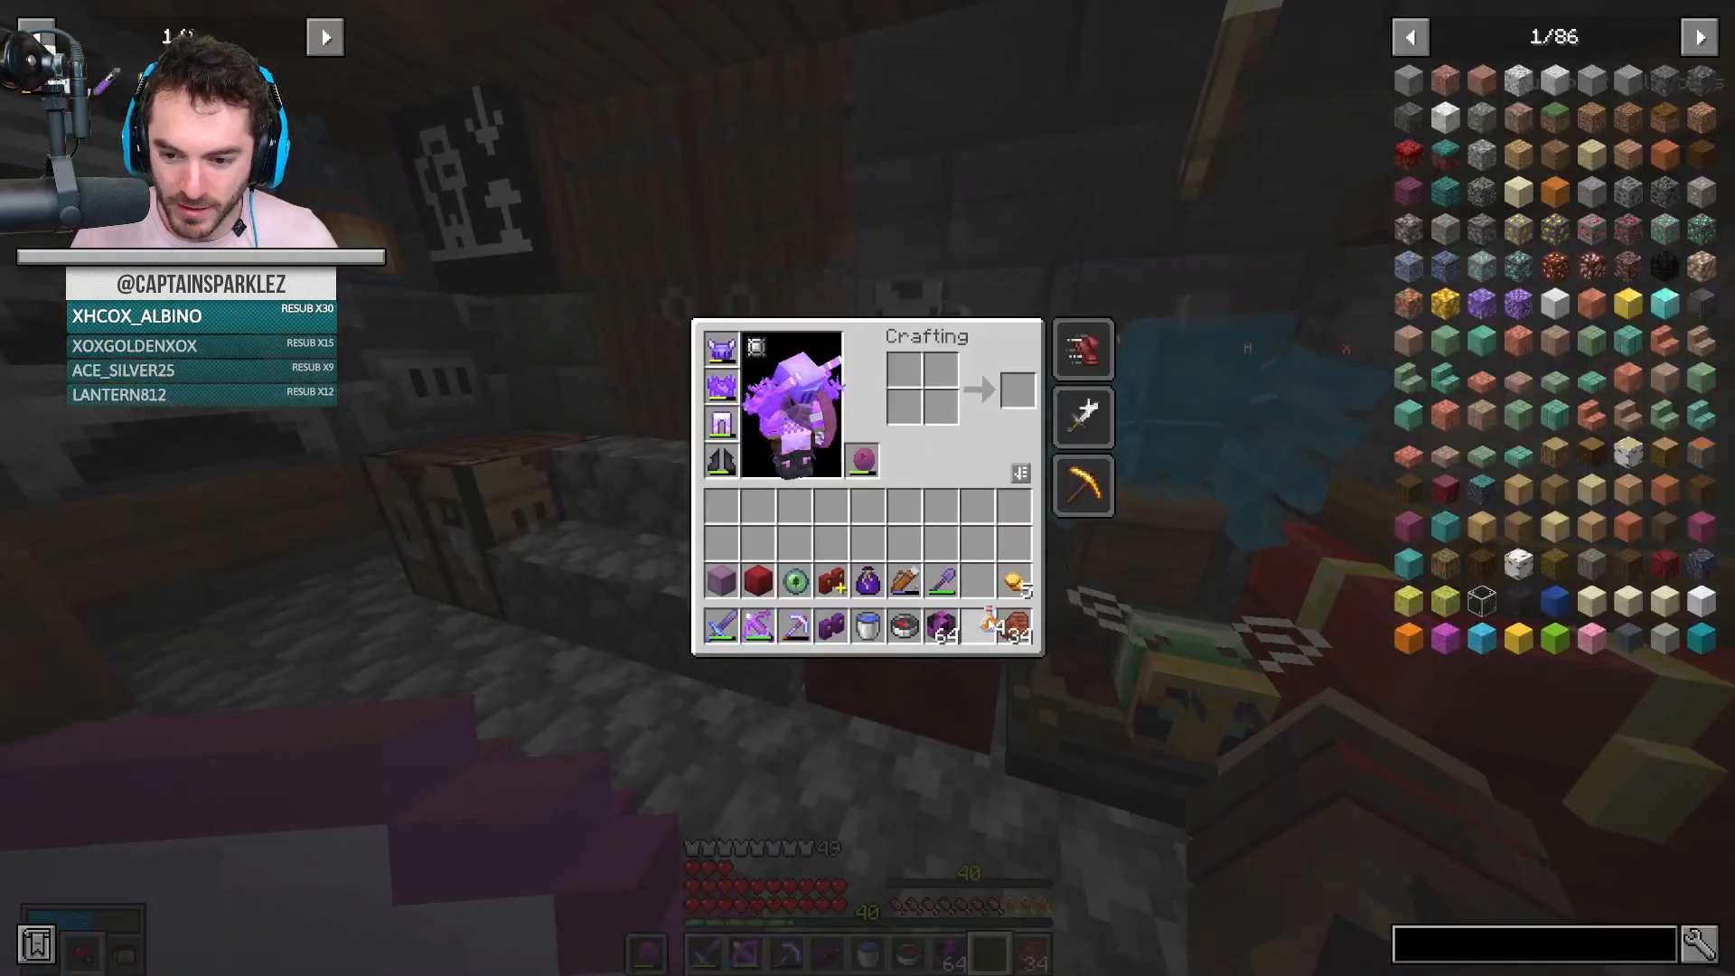